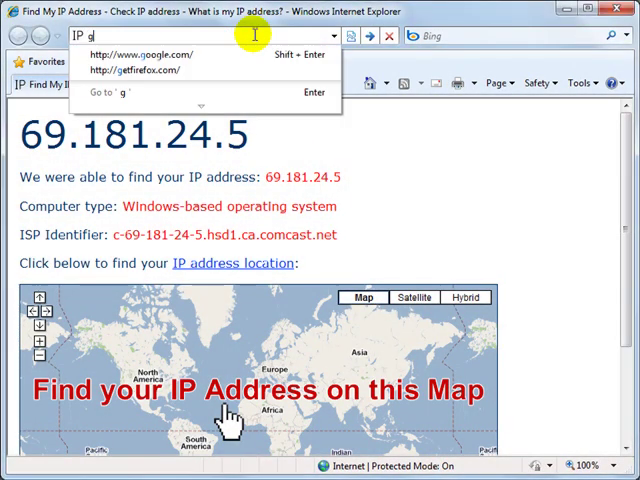
# - Try loading google.com in Internet Explorer and get the 'cannot display the webpage' error
pyautogui.click(139, 55)
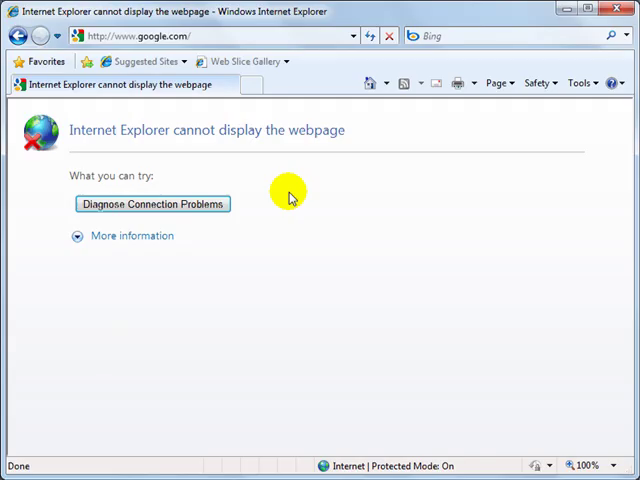
pyautogui.click(627, 11)
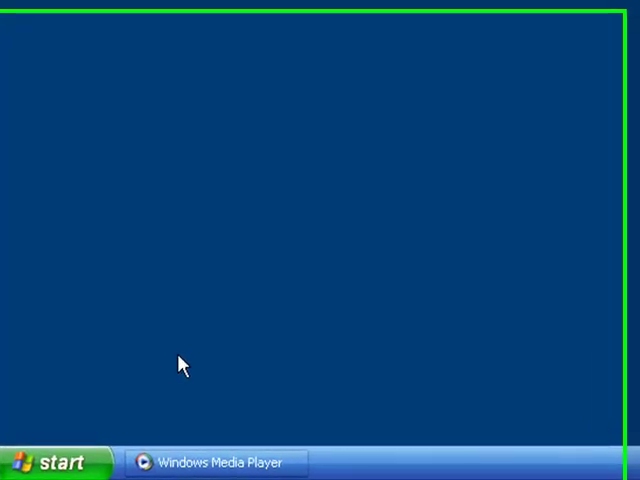
# - Launch the Command Prompt by running cmd from the Start menu's Run dialog
pyautogui.click(55, 461)
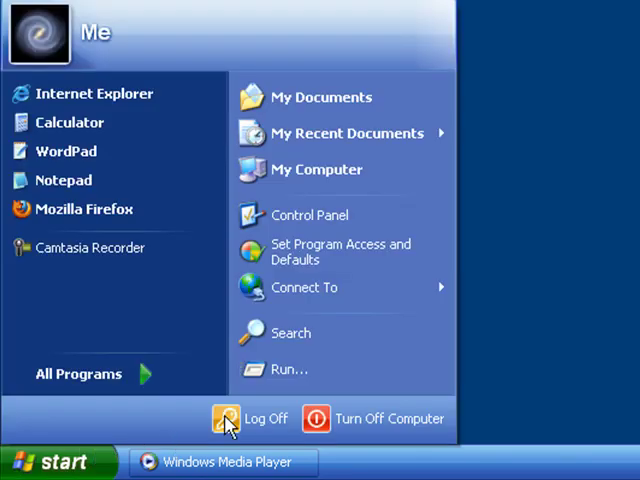
pyautogui.click(289, 369)
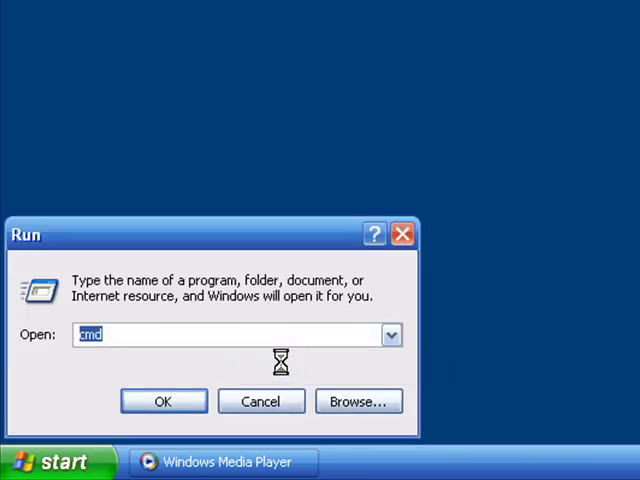
pyautogui.write('c')
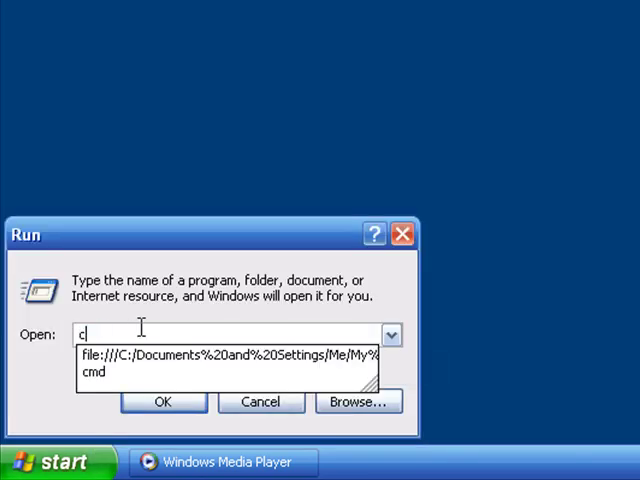
pyautogui.click(163, 401)
pyautogui.write('ip')
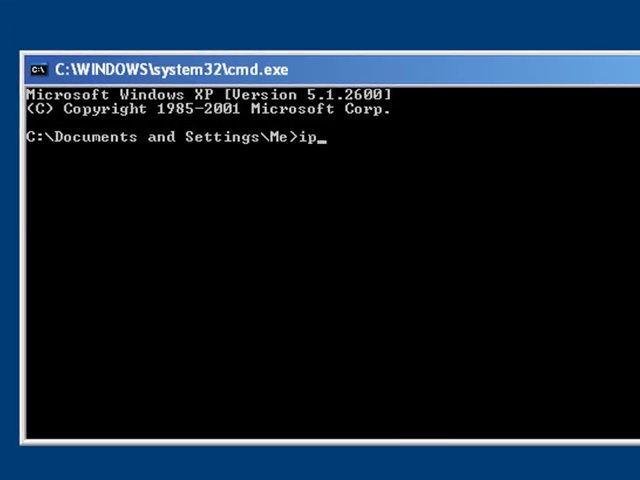
# - Run ipconfig /release to drop the Local Area Connection's IP address to 0.0.0.0
pyautogui.write('config')
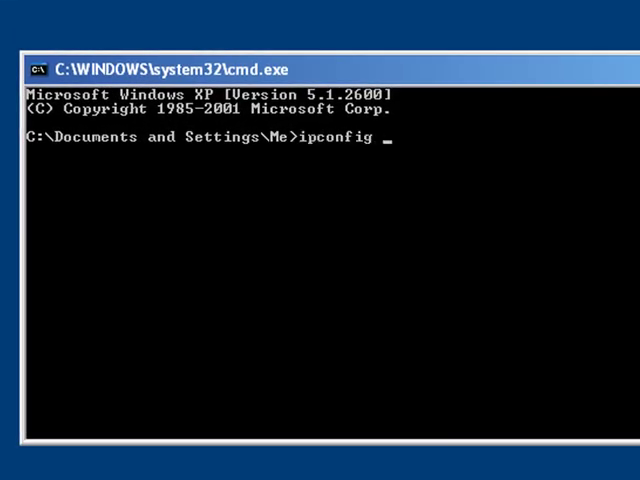
pyautogui.write('/rle')
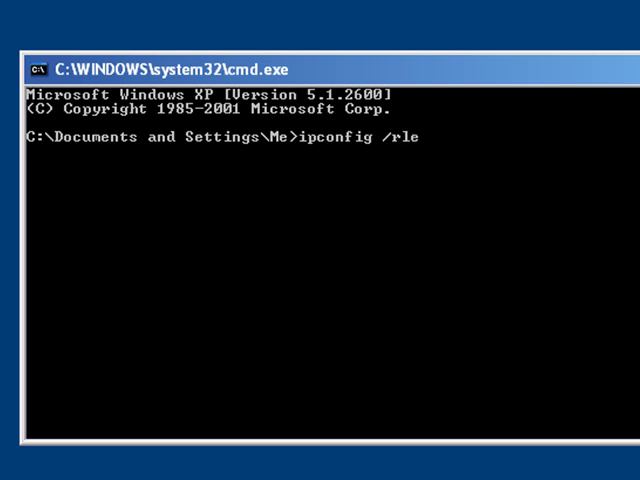
pyautogui.write('e')
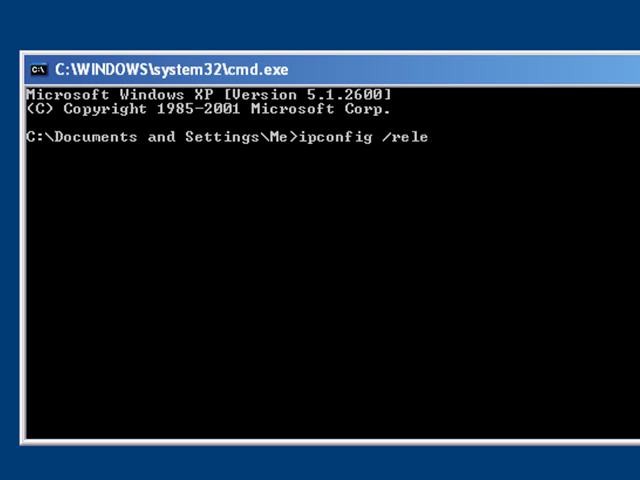
pyautogui.write('ase')
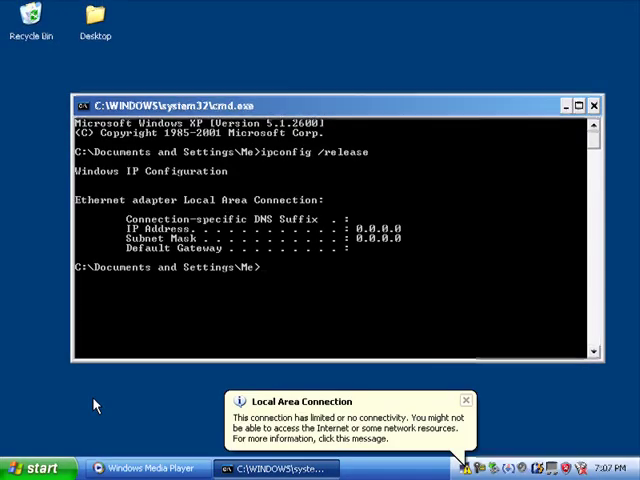
# - Open Internet Protocol (TCP/IP) properties for the Local Area Connection in Network Connections
pyautogui.click(40, 467)
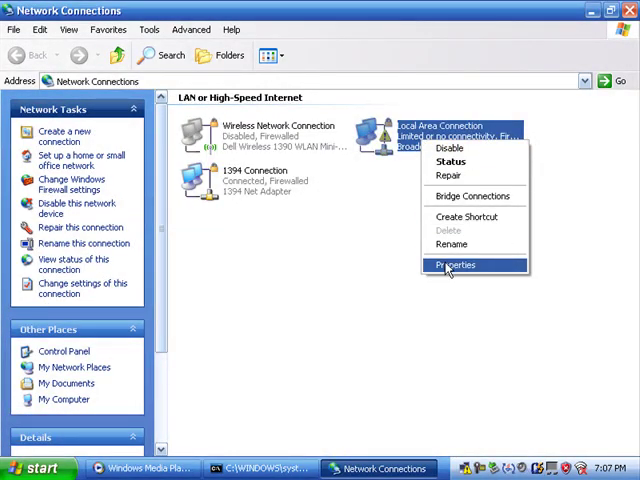
pyautogui.click(454, 264)
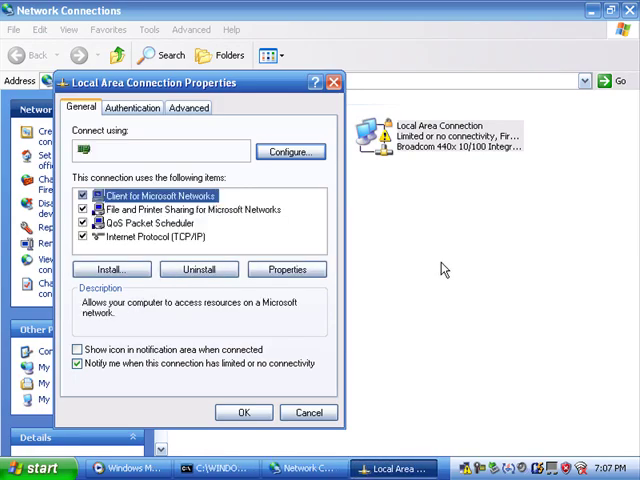
pyautogui.click(158, 237)
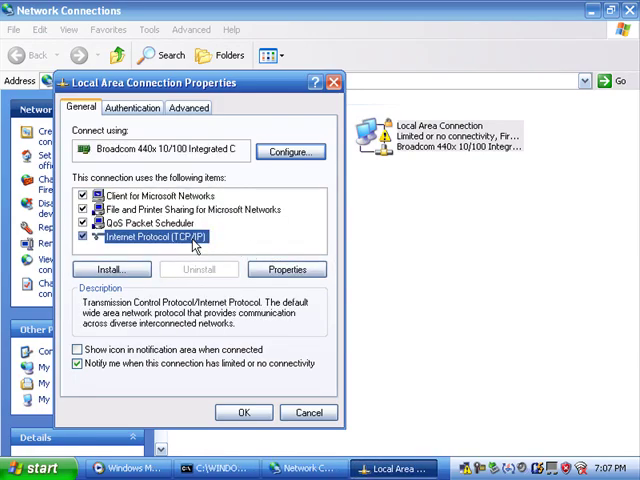
pyautogui.click(287, 269)
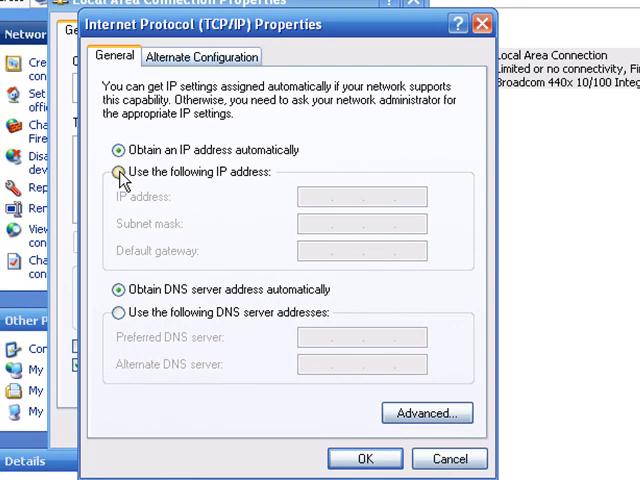
# - Assign static IP 111.111.111.111 with subnet mask 255.0.0.0 and confirm
pyautogui.click(123, 172)
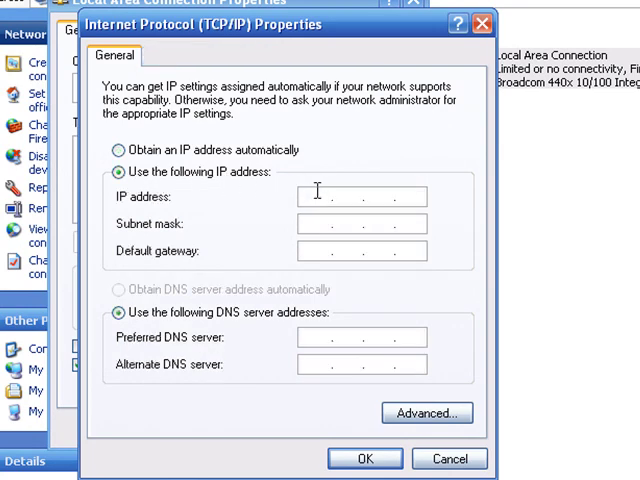
pyautogui.write('111.111.111.111')
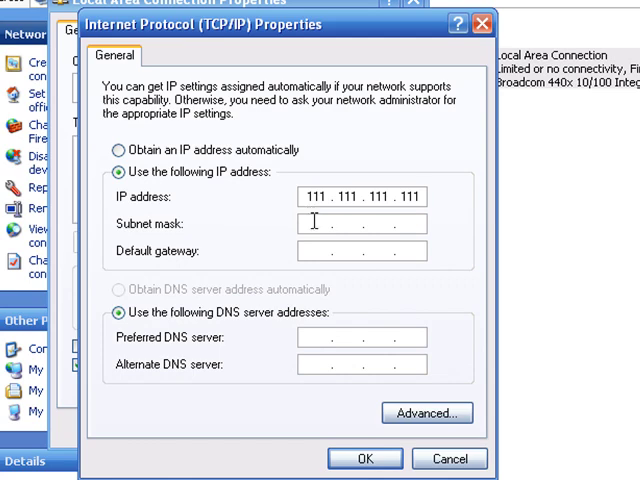
pyautogui.write('255.0.0.0')
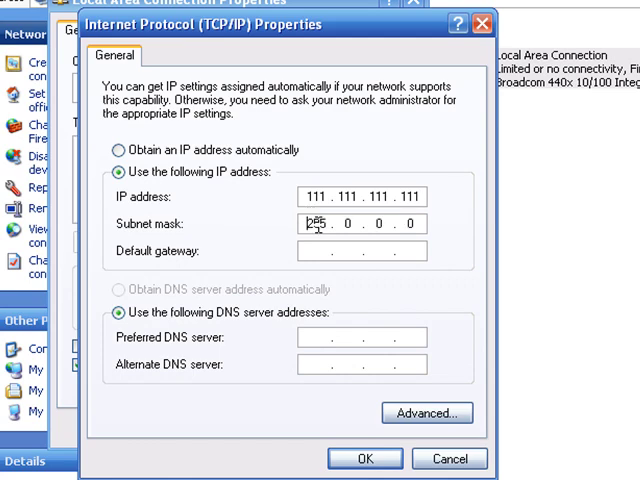
pyautogui.write('255')
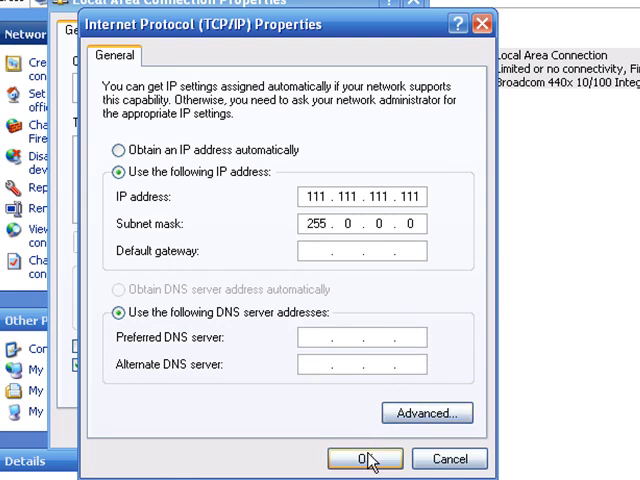
pyautogui.click(362, 458)
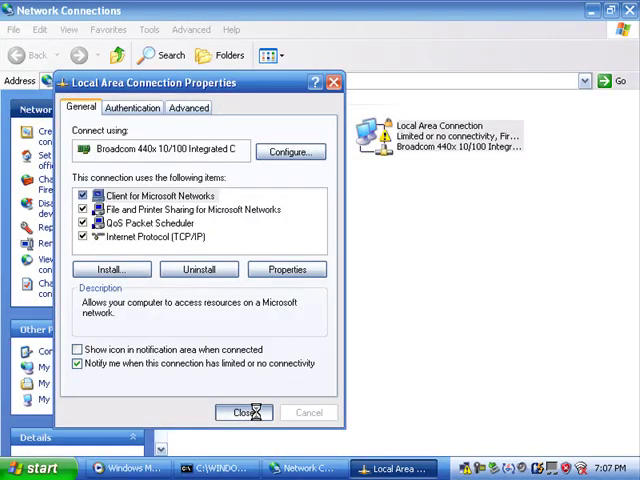
# - Reopen the Local Area Connection's TCP/IP settings and set 'Obtain an IP address automatically'
pyautogui.click(244, 412)
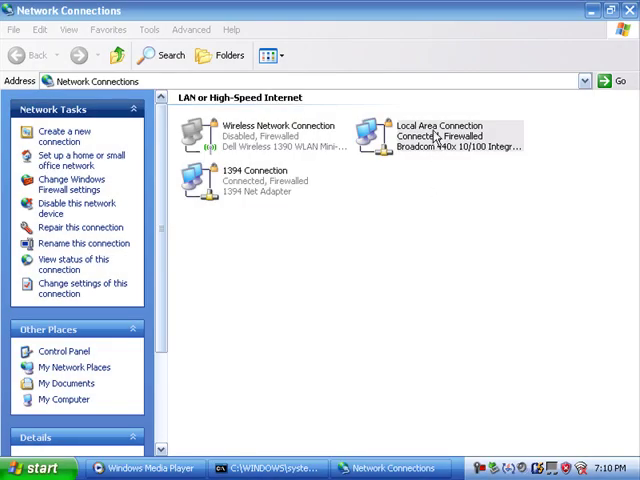
pyautogui.rightClick(450, 137)
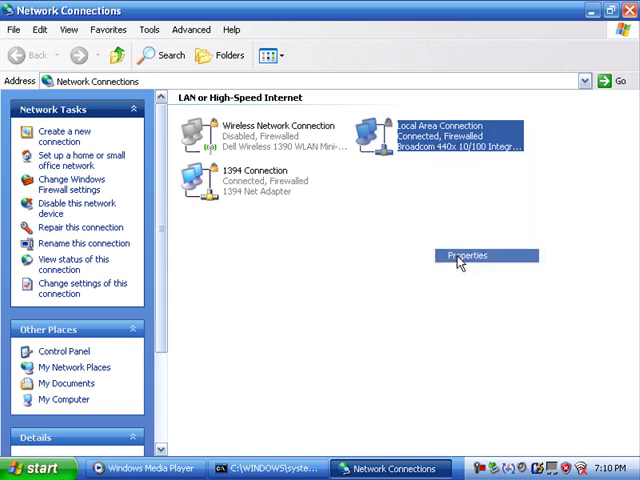
pyautogui.click(464, 255)
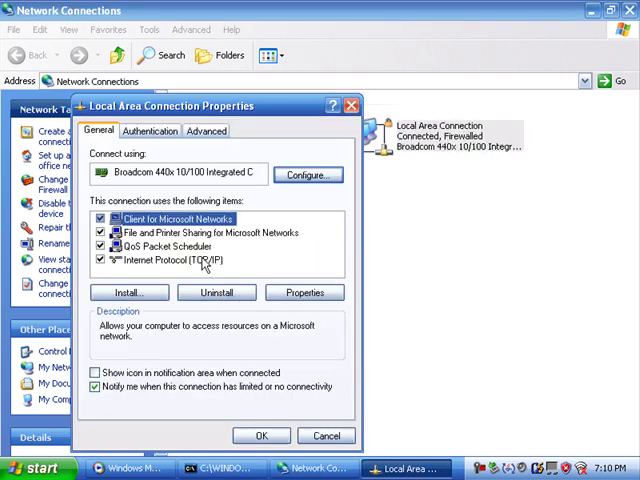
pyautogui.click(305, 292)
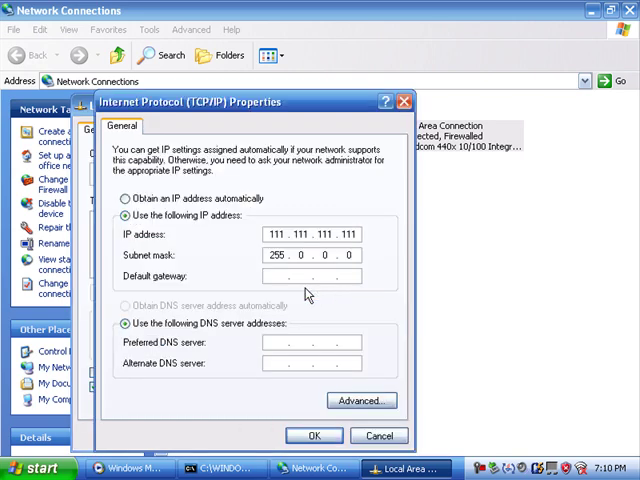
pyautogui.click(125, 198)
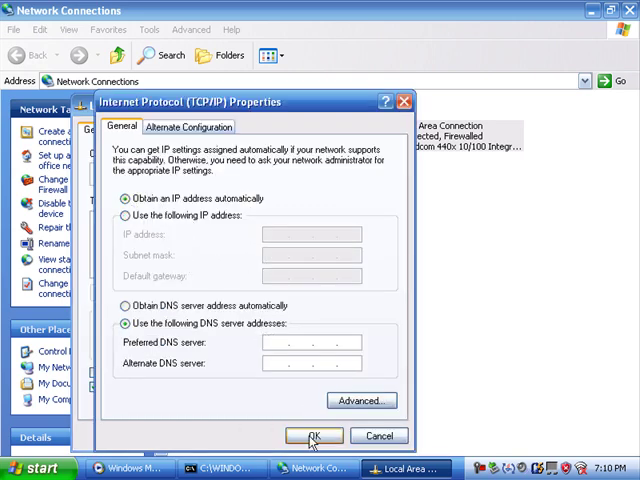
pyautogui.click(314, 435)
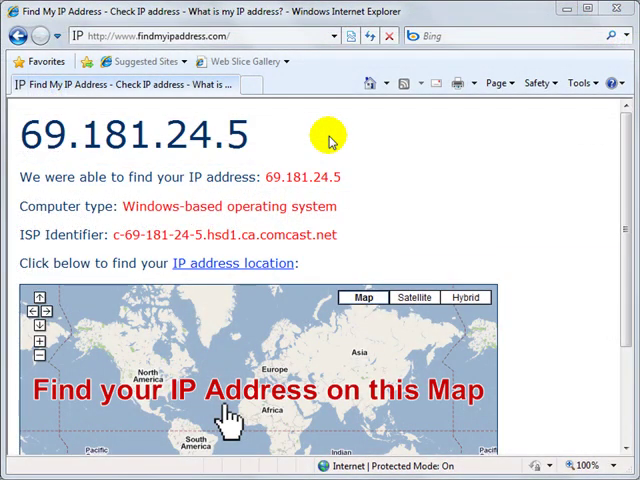
# - Refresh findmyipaddress.com to see the new public IP 67.174.196.247
pyautogui.click(370, 35)
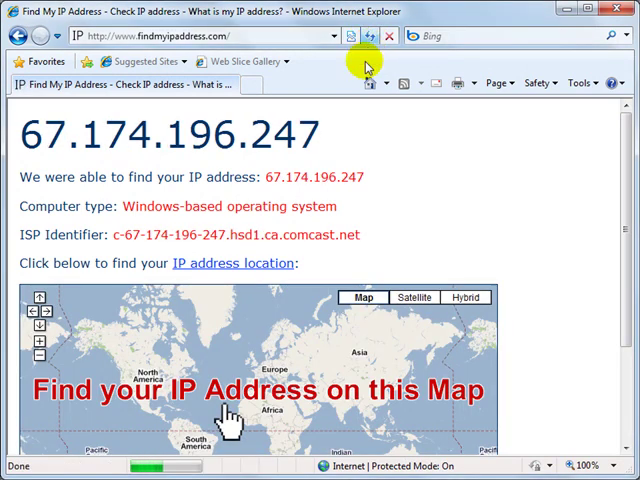
pyautogui.moveTo(130, 133)
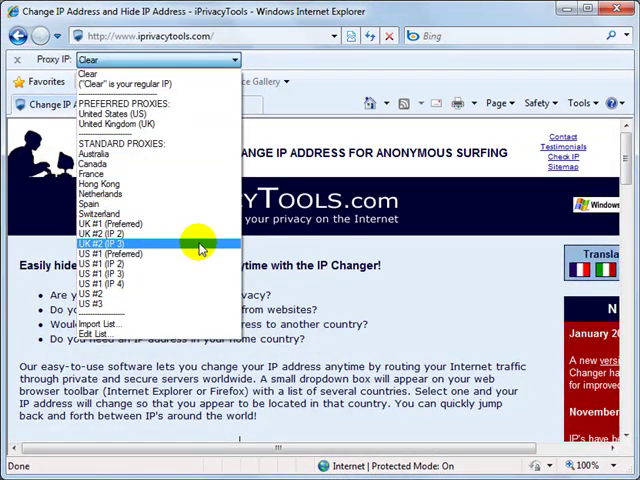
pyautogui.moveTo(283, 135)
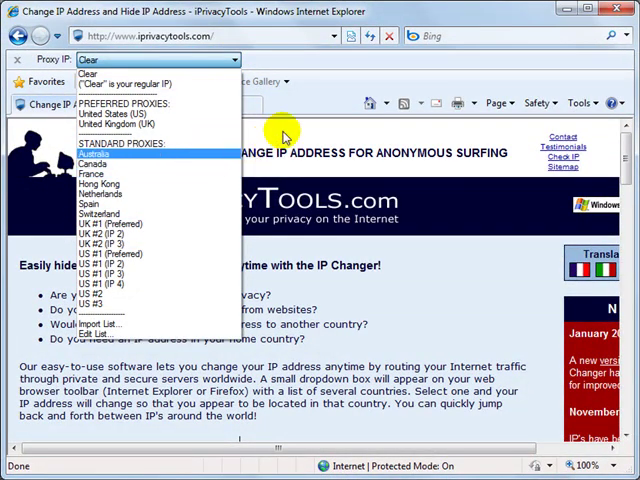